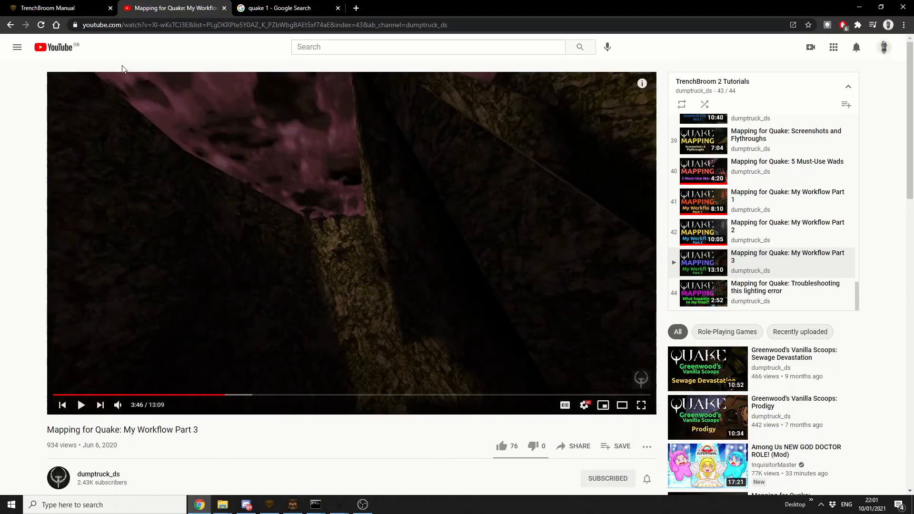
# Look through the TrenchBroom manual and mapping tutorial video, then return to the map editor
pyautogui.click(58, 7)
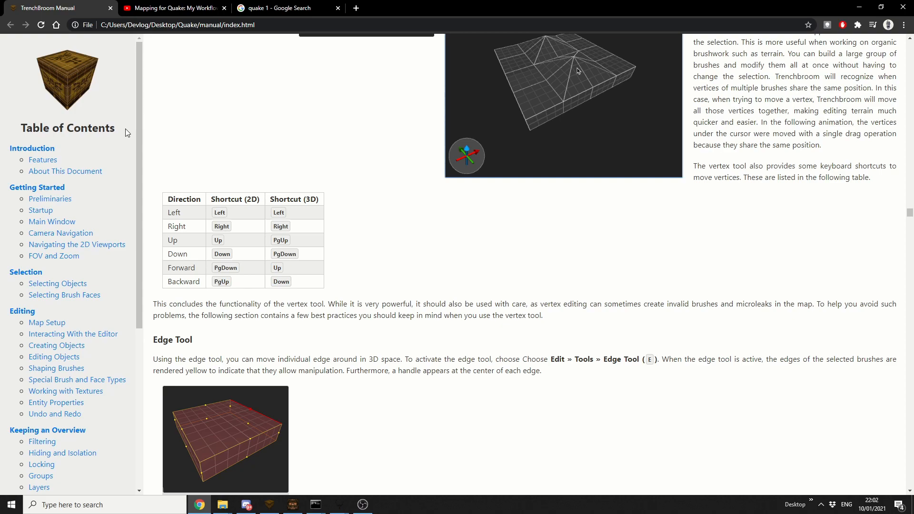
pyautogui.moveTo(123, 161)
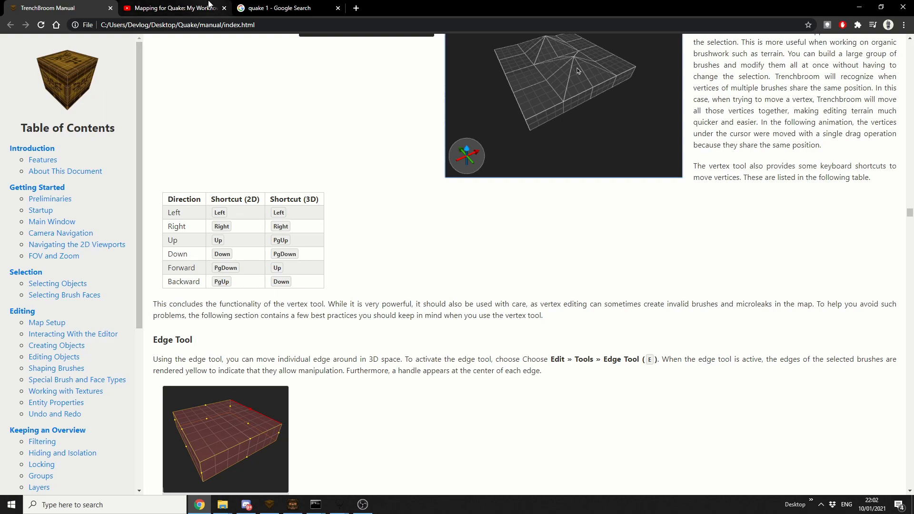
pyautogui.click(172, 7)
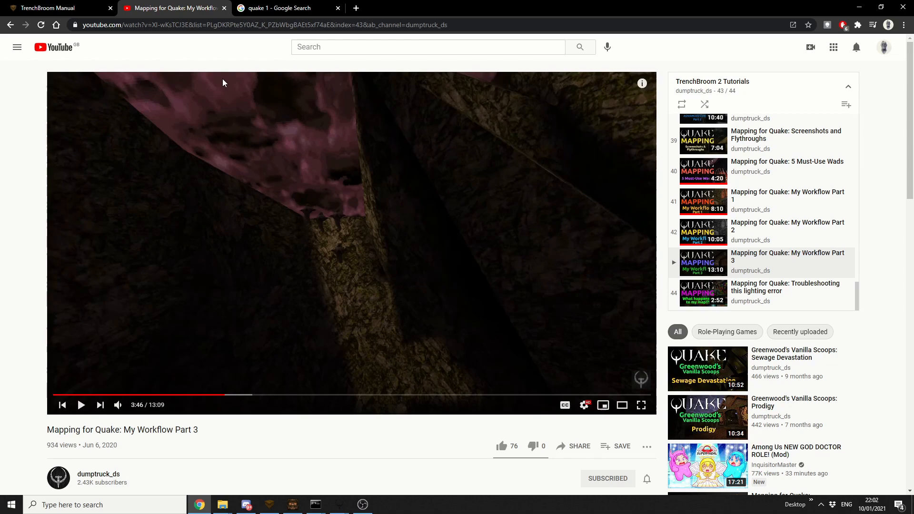
pyautogui.moveTo(255, 97)
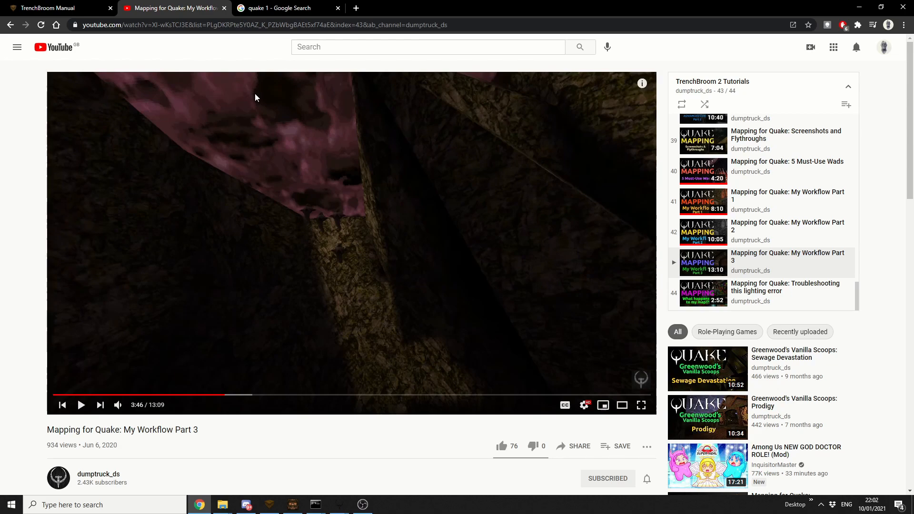
pyautogui.moveTo(345, 456)
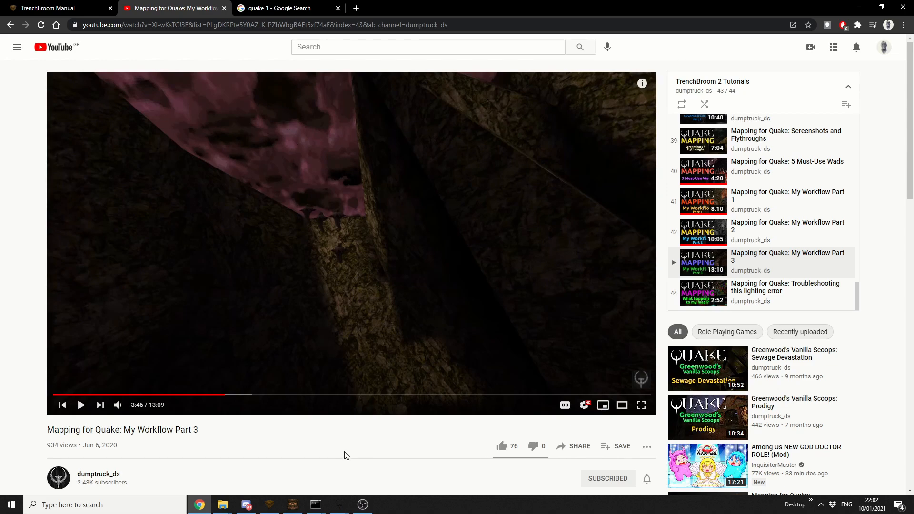
pyautogui.click(269, 504)
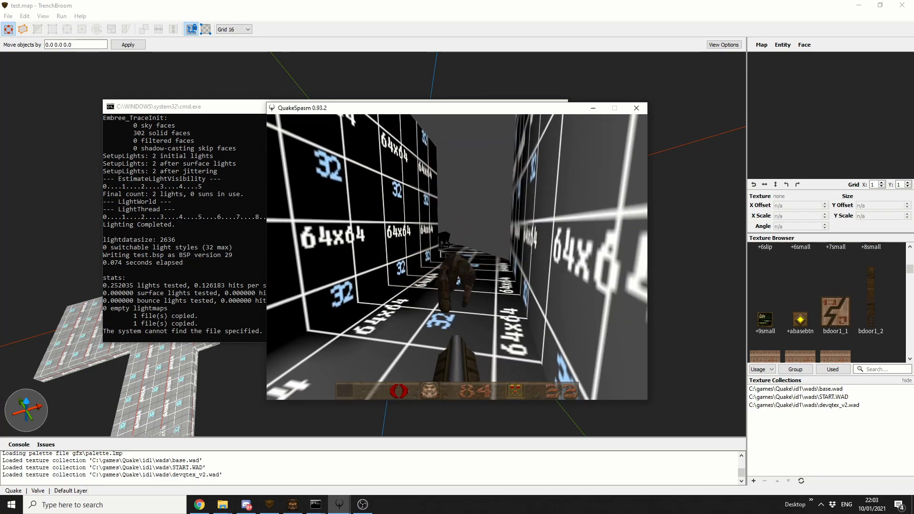
# Close the QuakeSpasm playtest window to get back to the TrenchBroom test map
pyautogui.click(636, 108)
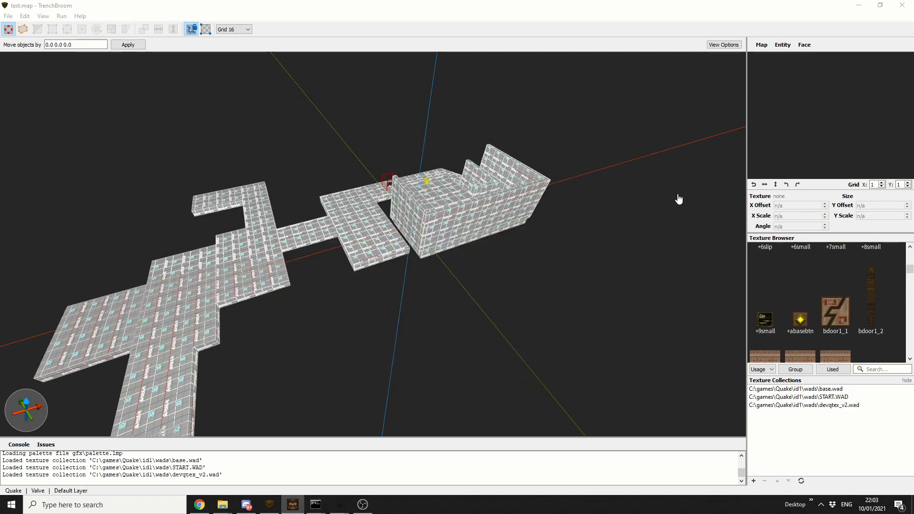
pyautogui.moveTo(676, 216)
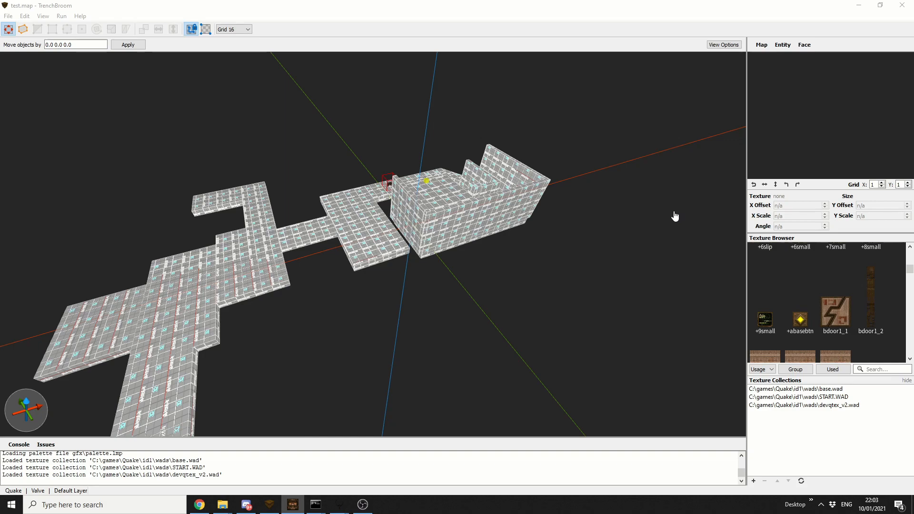
pyautogui.moveTo(206, 308)
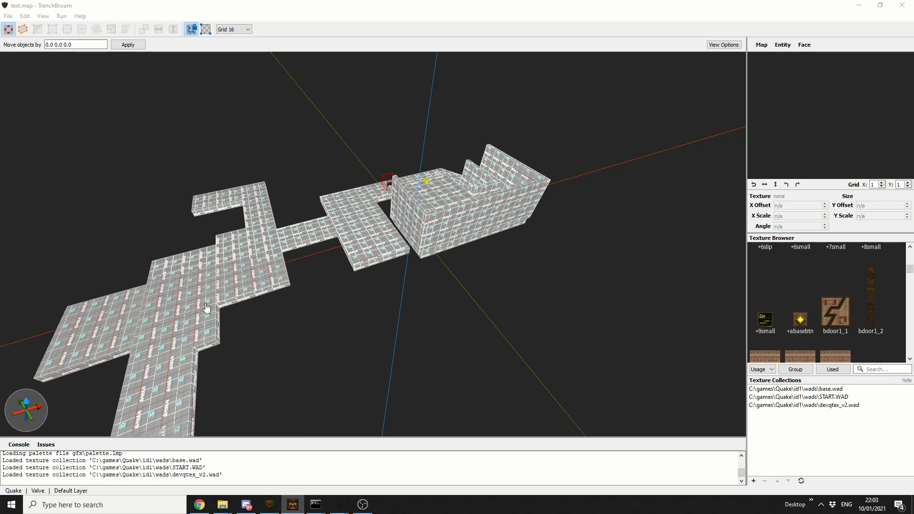
pyautogui.moveTo(364, 231)
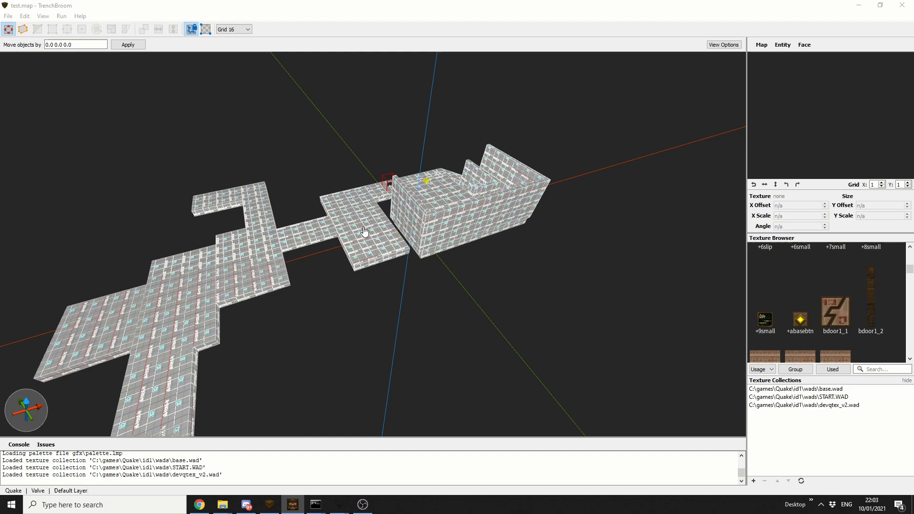
pyautogui.moveTo(229, 335)
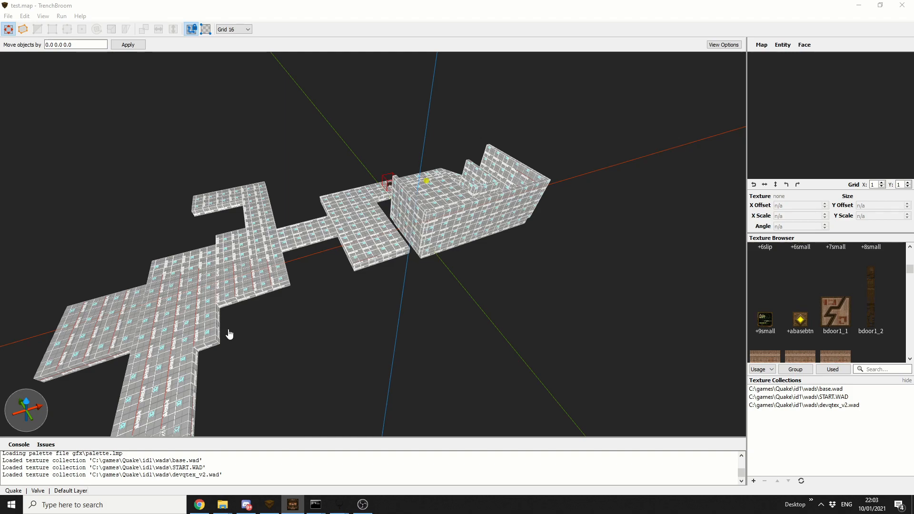
pyautogui.moveTo(171, 163)
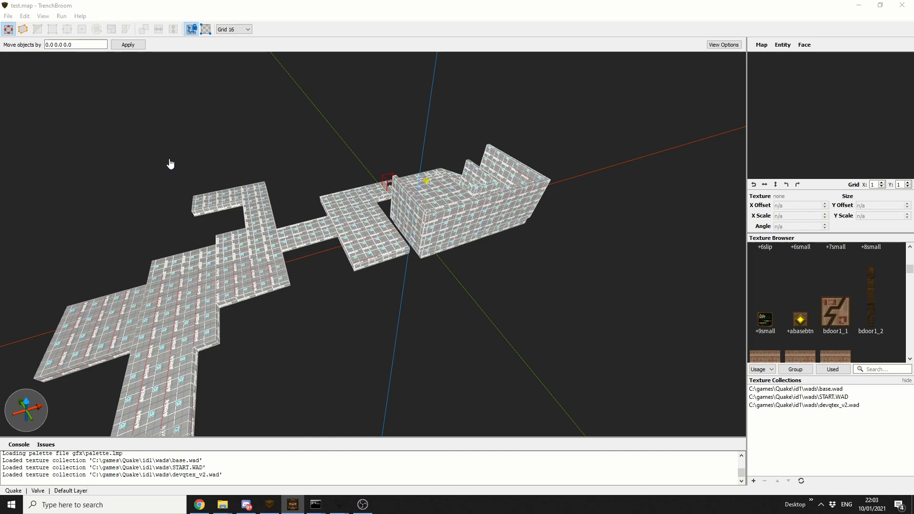
# Create a new map document with Quake chosen as the game
pyautogui.click(8, 16)
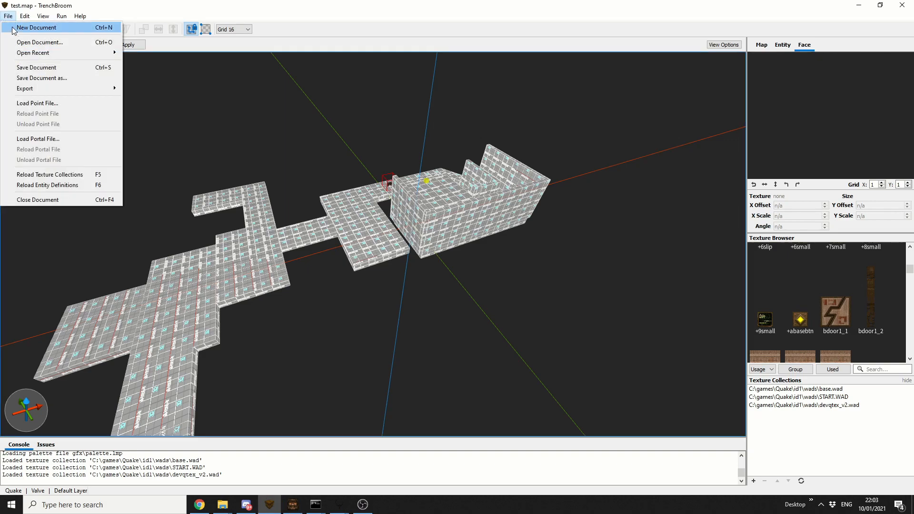
pyautogui.click(36, 28)
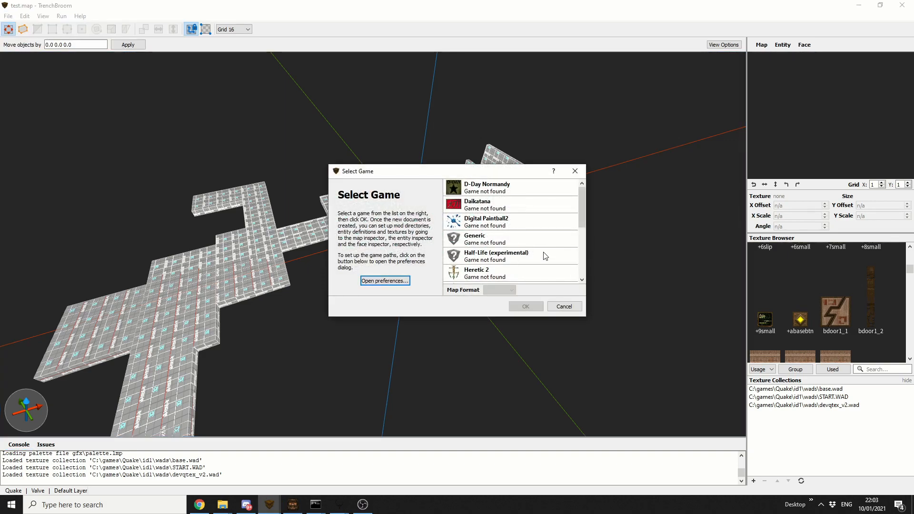
pyautogui.moveTo(511, 243)
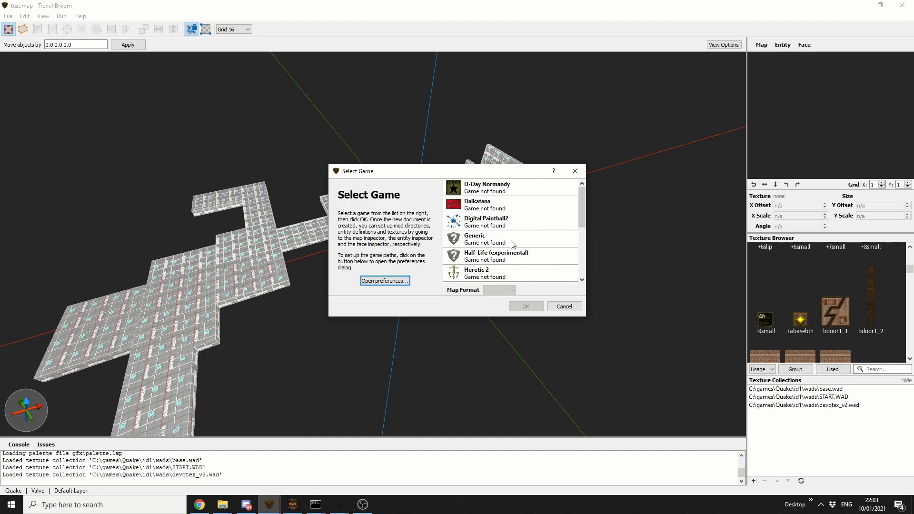
pyautogui.scroll(-3)
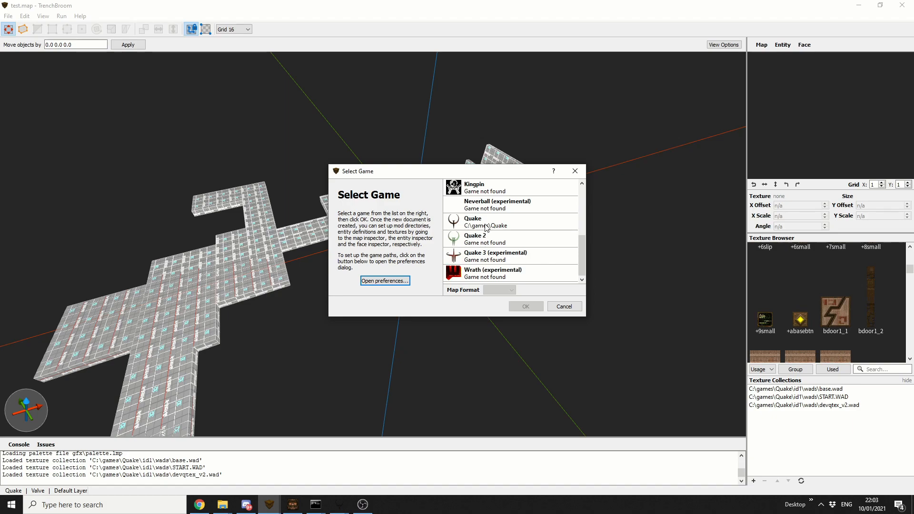
pyautogui.click(524, 306)
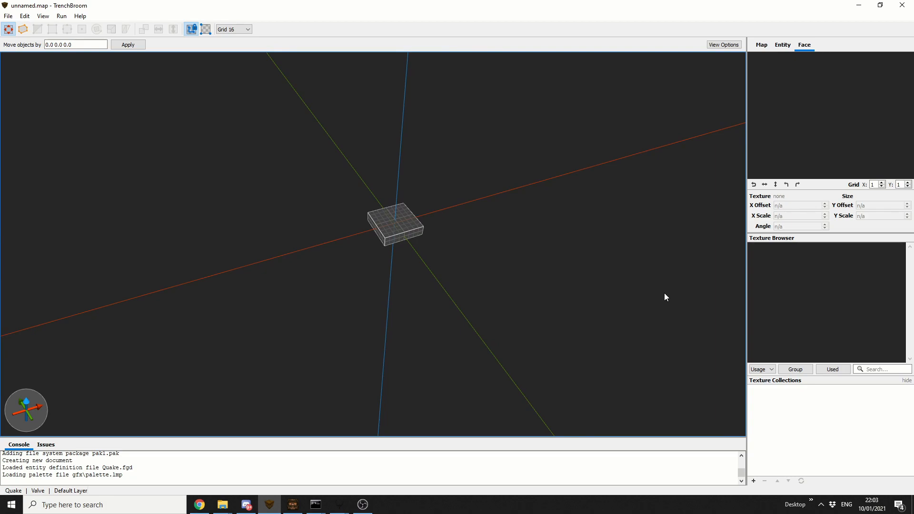
pyautogui.moveTo(395, 205)
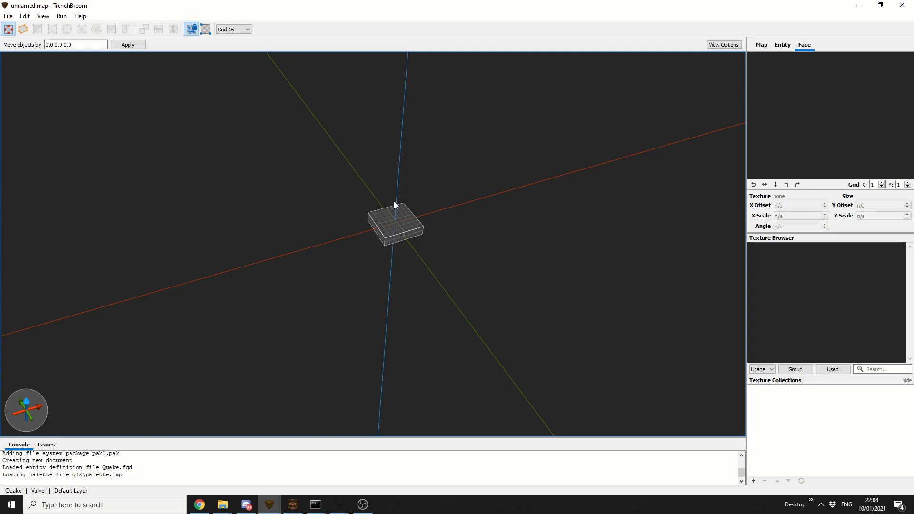
# Select the starter brush at the origin and stretch it into a longer rectangular slab
pyautogui.click(401, 205)
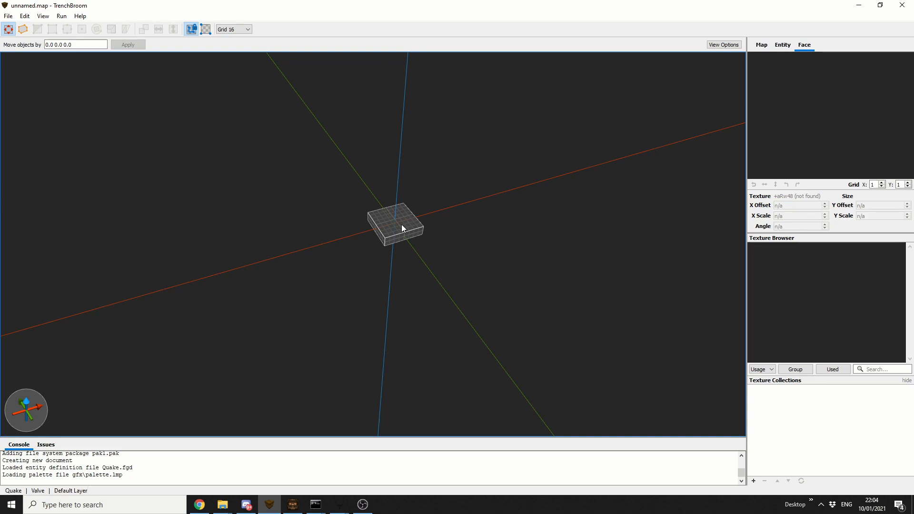
pyautogui.click(401, 227)
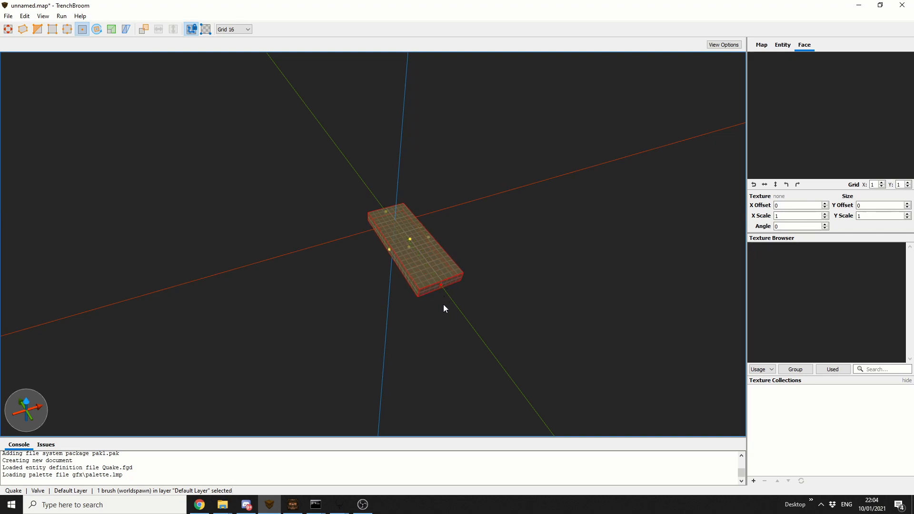
pyautogui.moveTo(446, 311)
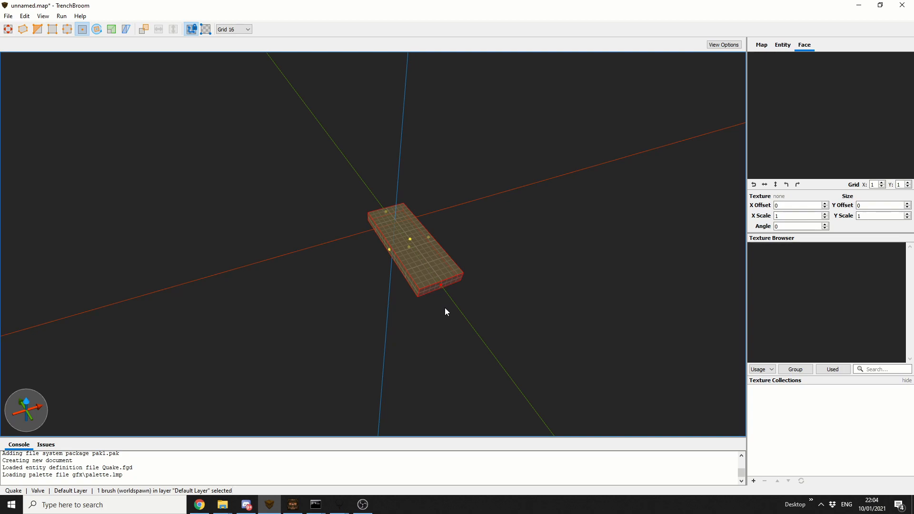
pyautogui.moveTo(454, 288)
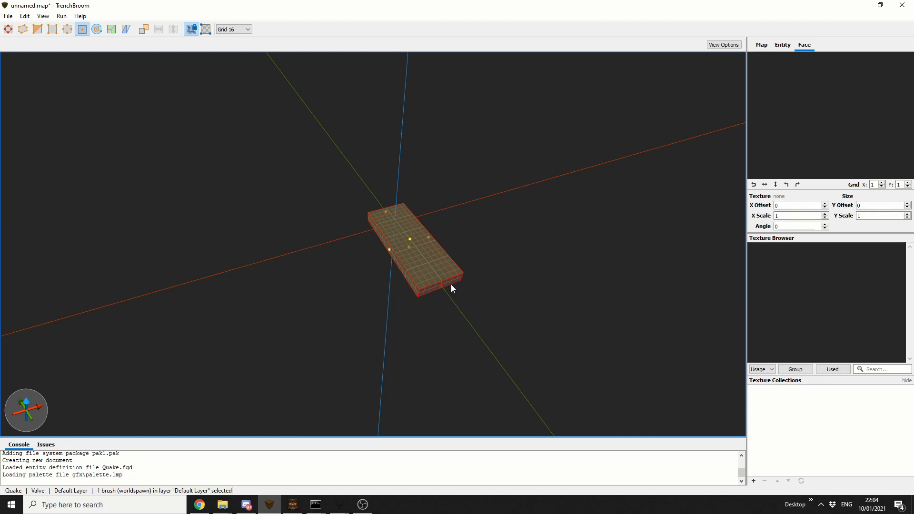
pyautogui.moveTo(445, 303)
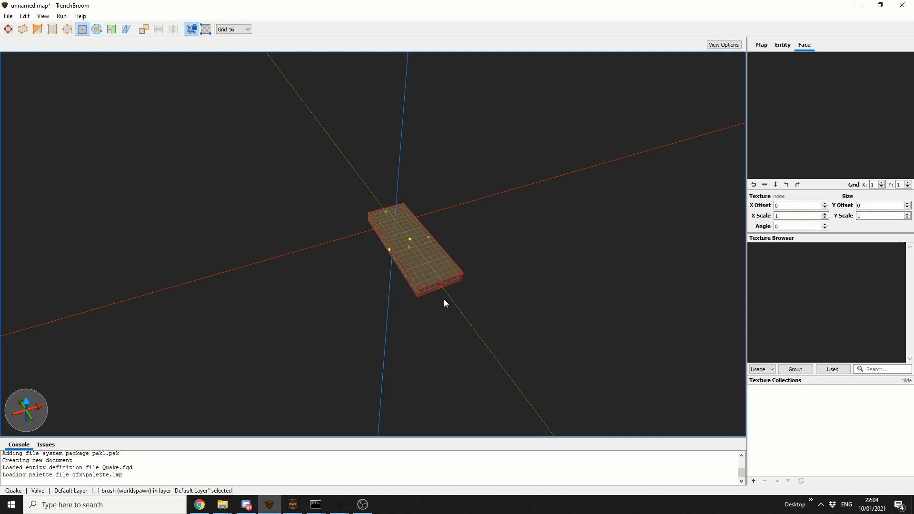
pyautogui.moveTo(458, 299)
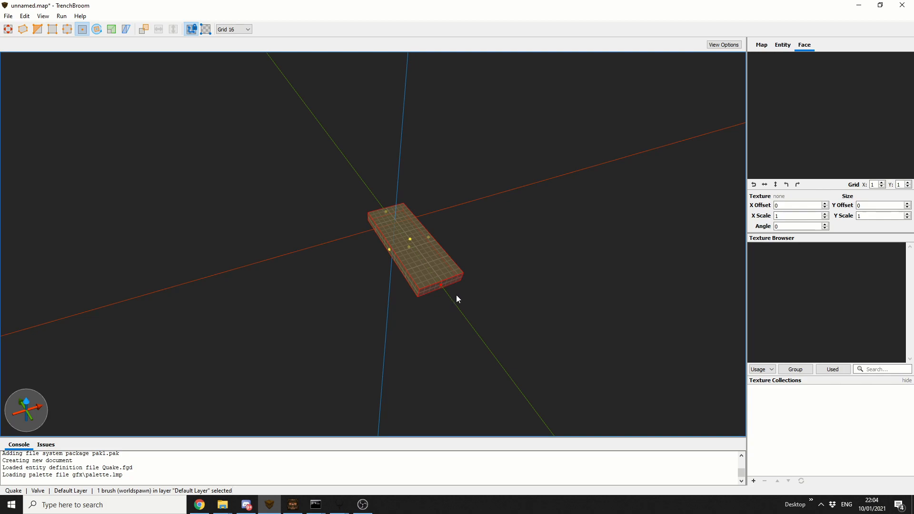
pyautogui.moveTo(437, 207)
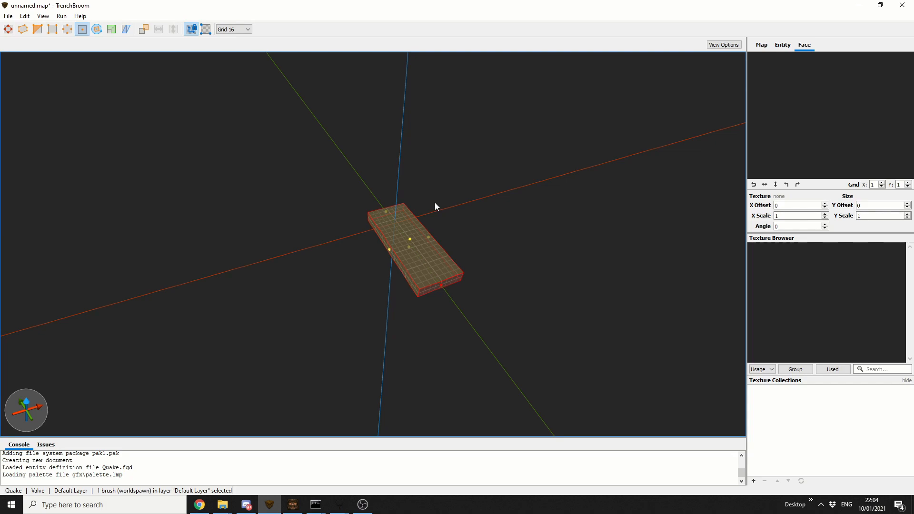
pyautogui.moveTo(396, 267)
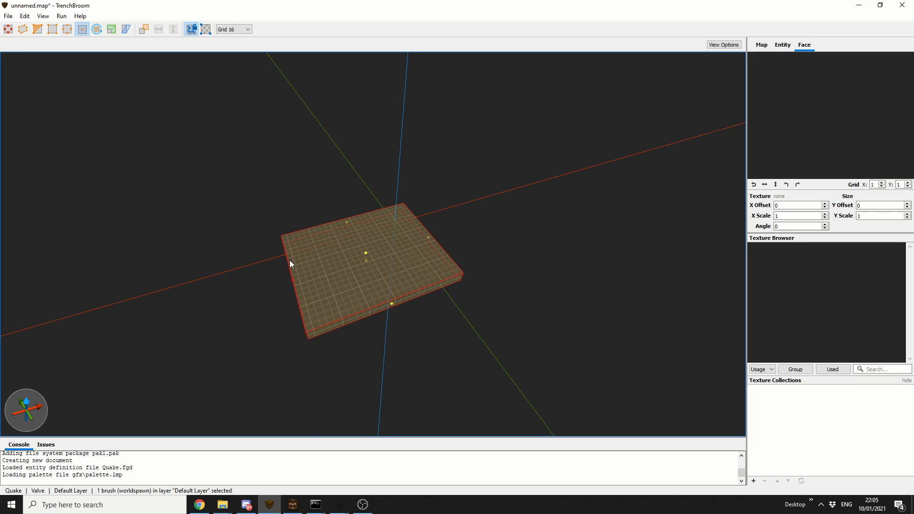
pyautogui.moveTo(395, 262)
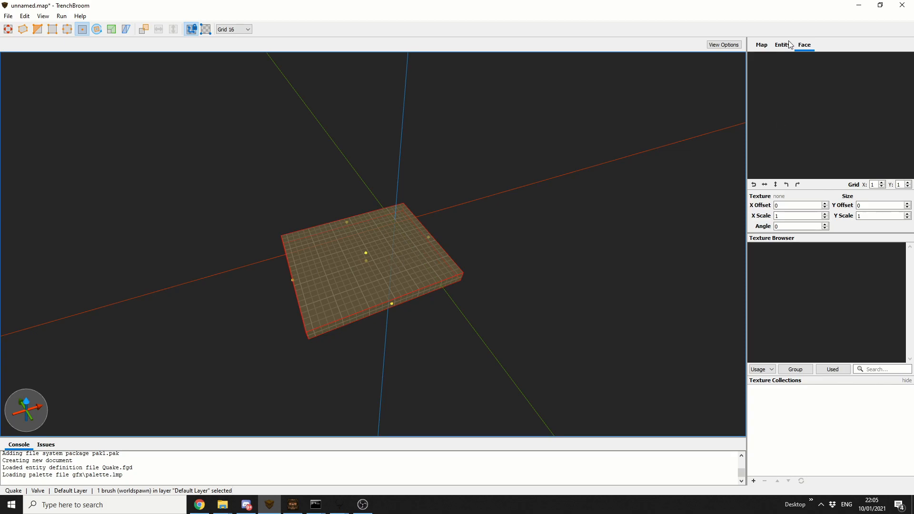
pyautogui.moveTo(755, 486)
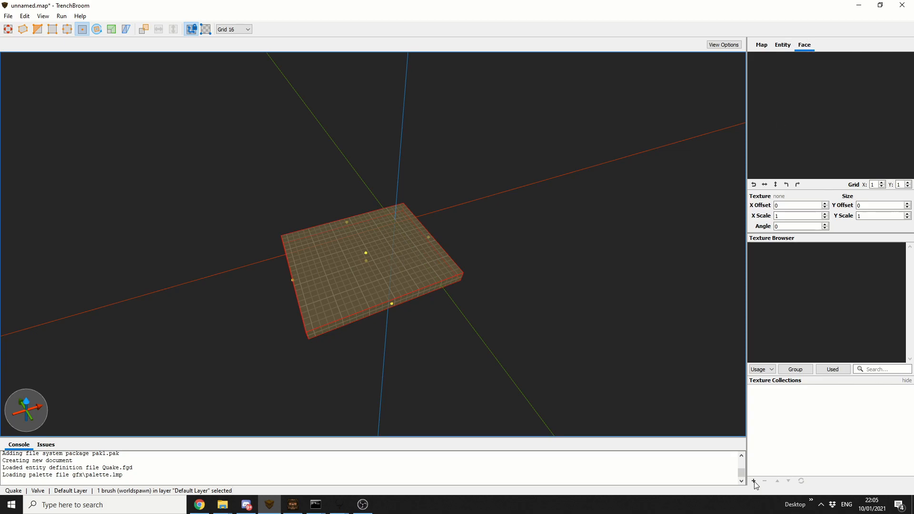
# Add START.WAD as an absolute-path texture collection and texture the floor slab with city4_6
pyautogui.click(753, 481)
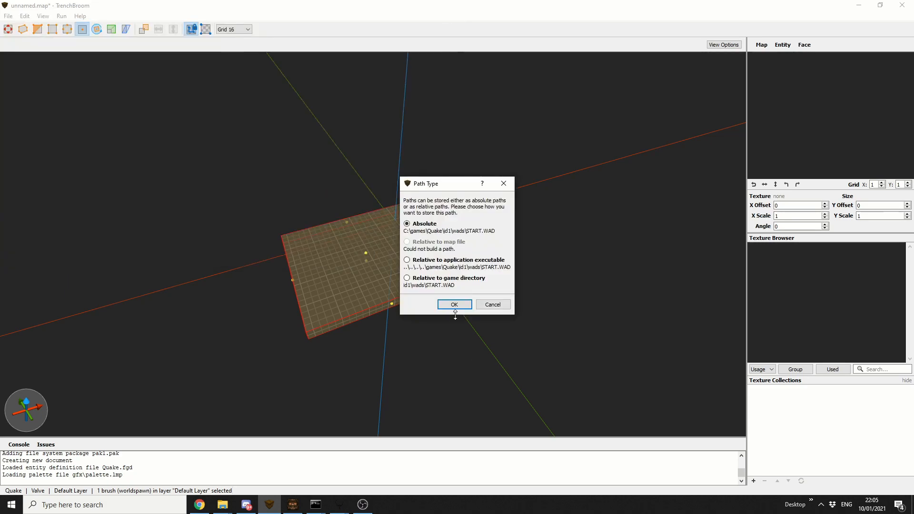
pyautogui.click(454, 304)
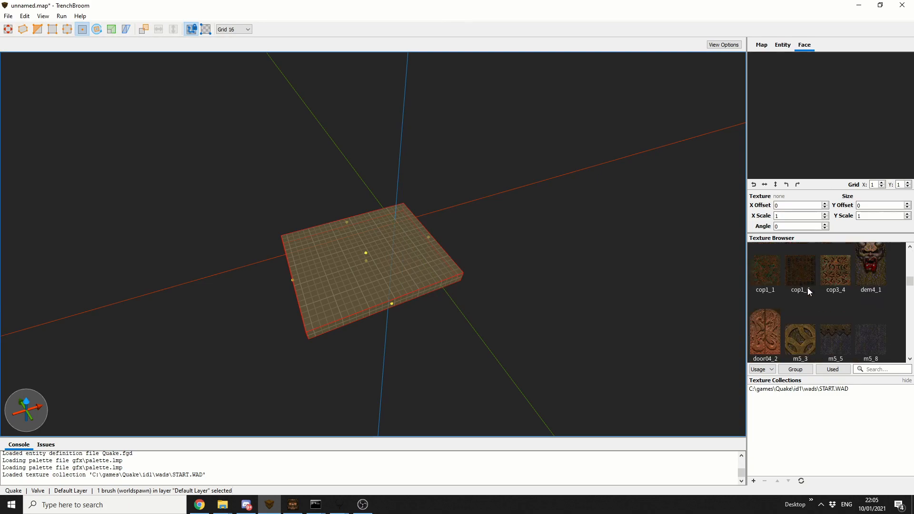
pyautogui.scroll(3)
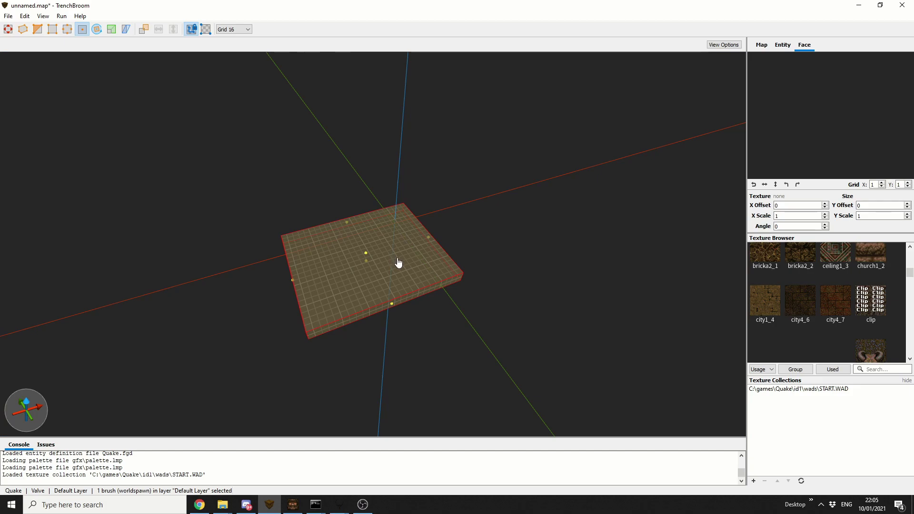
pyautogui.click(800, 299)
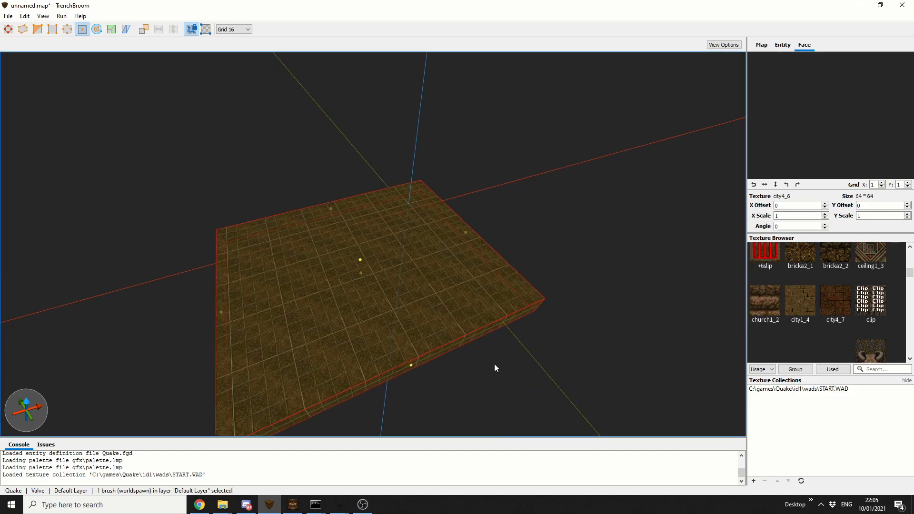
pyautogui.click(247, 29)
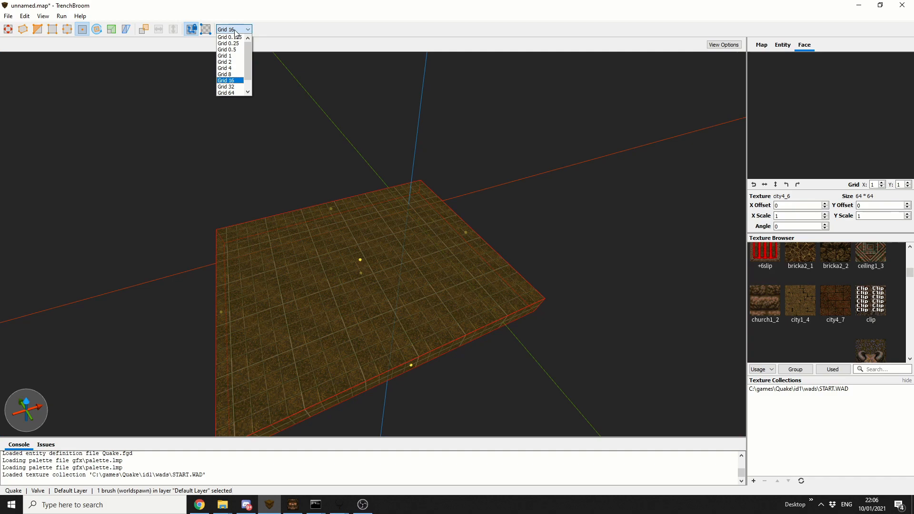
# Keep the grid spacing at 16 units and switch to the Brush tool for the pillar
pyautogui.click(225, 80)
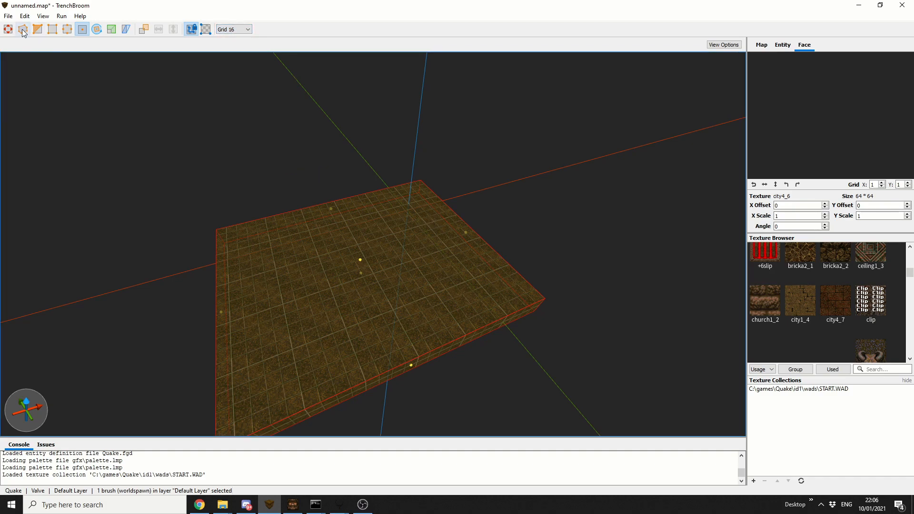
pyautogui.click(23, 29)
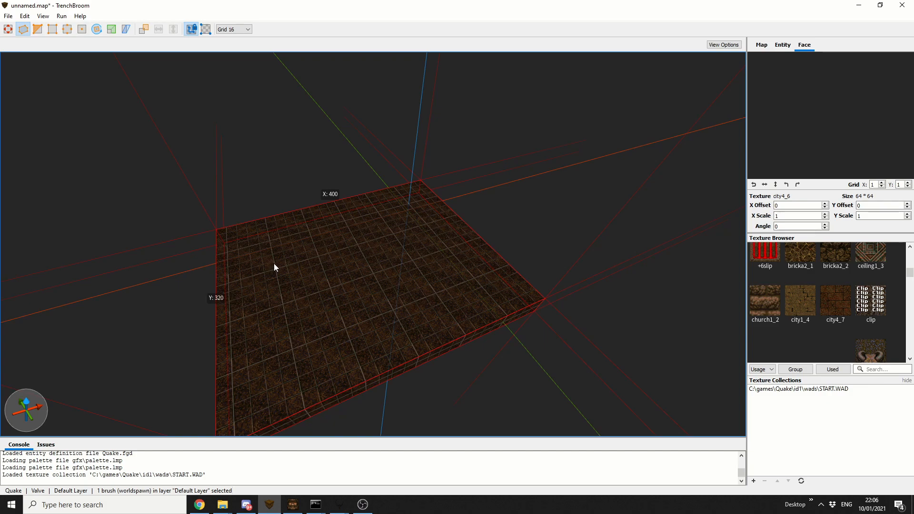
pyautogui.moveTo(278, 262)
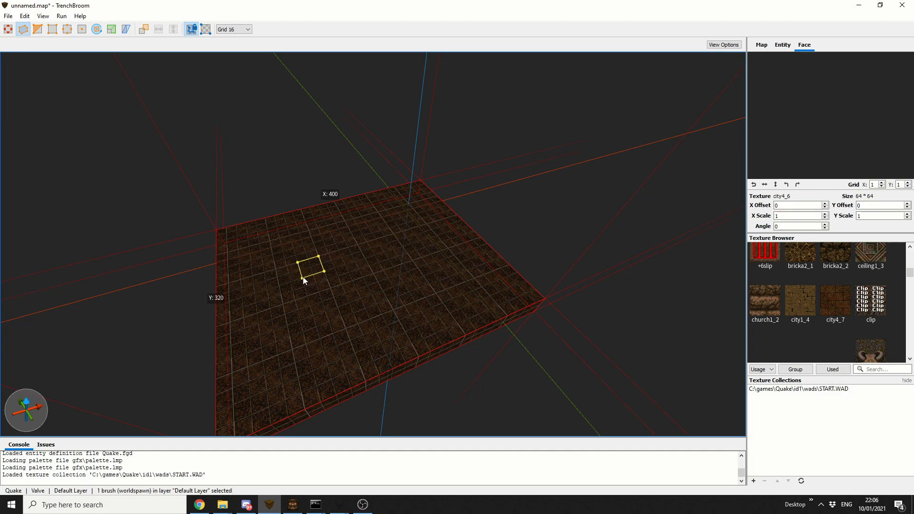
pyautogui.moveTo(316, 258)
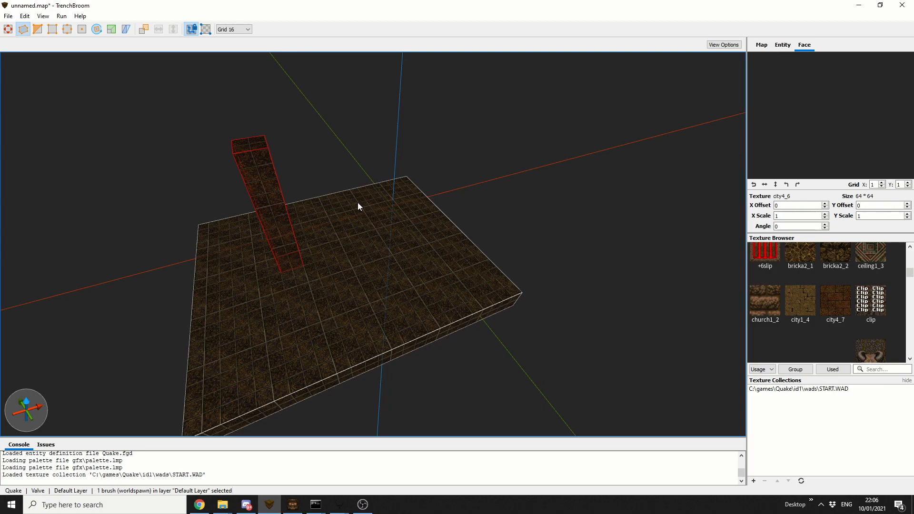
# Place info_player_start onto the floor slab beside the pillar, then clear the entity filter
pyautogui.click(782, 45)
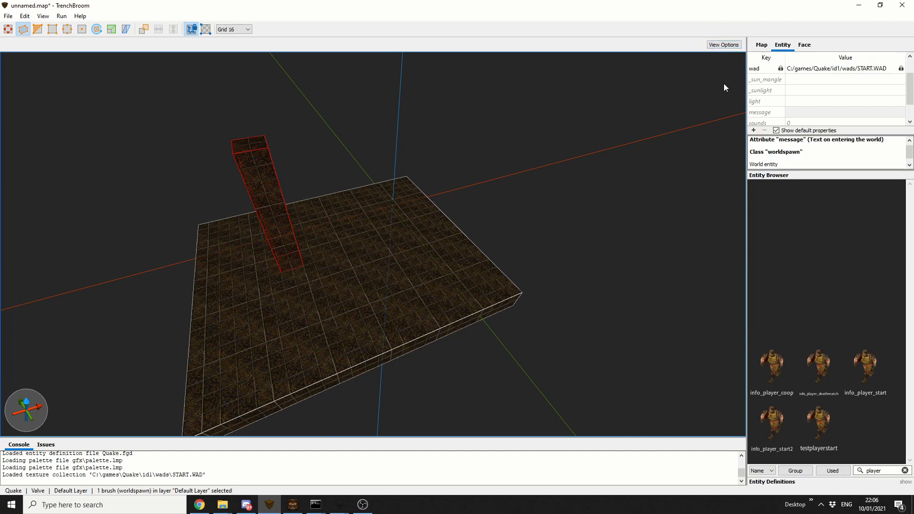
pyautogui.moveTo(836, 380)
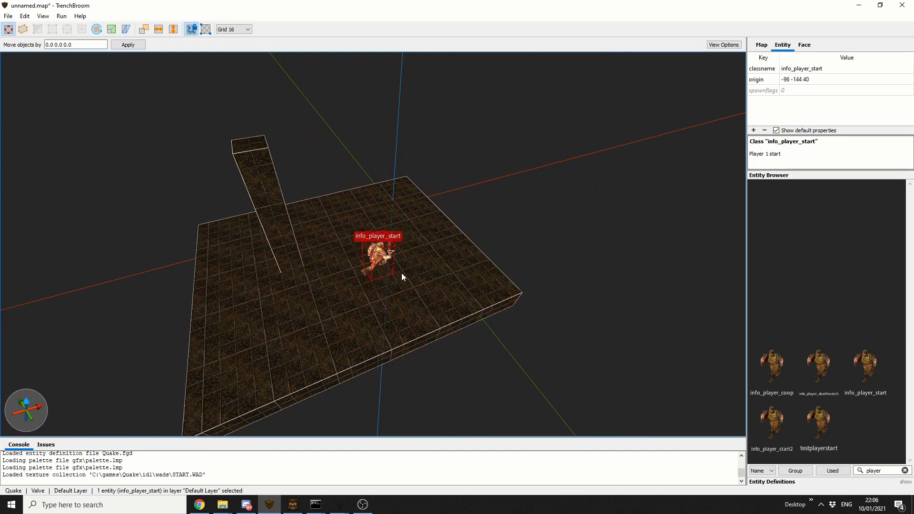
pyautogui.moveTo(433, 308)
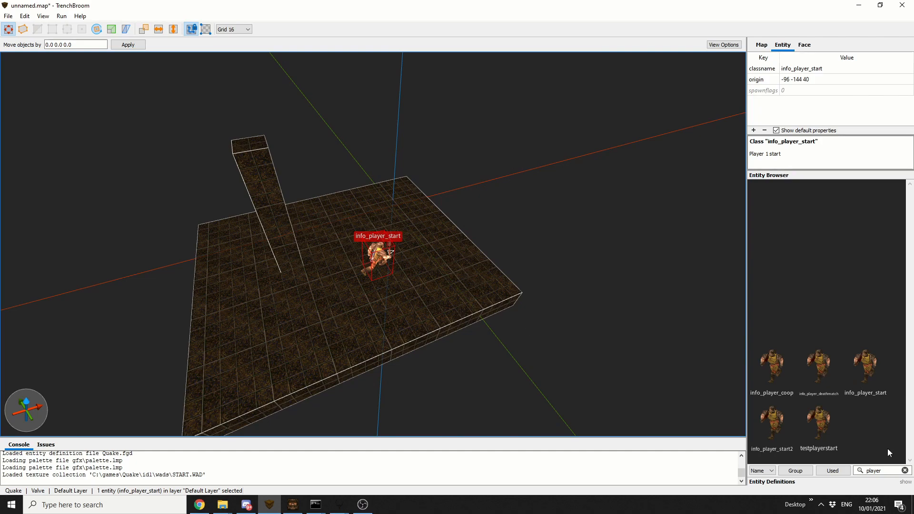
pyautogui.click(903, 470)
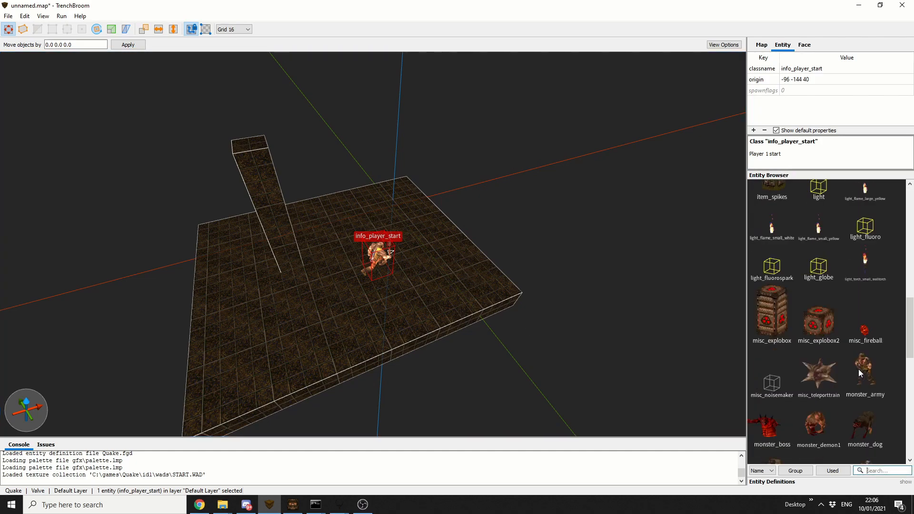
pyautogui.moveTo(639, 329)
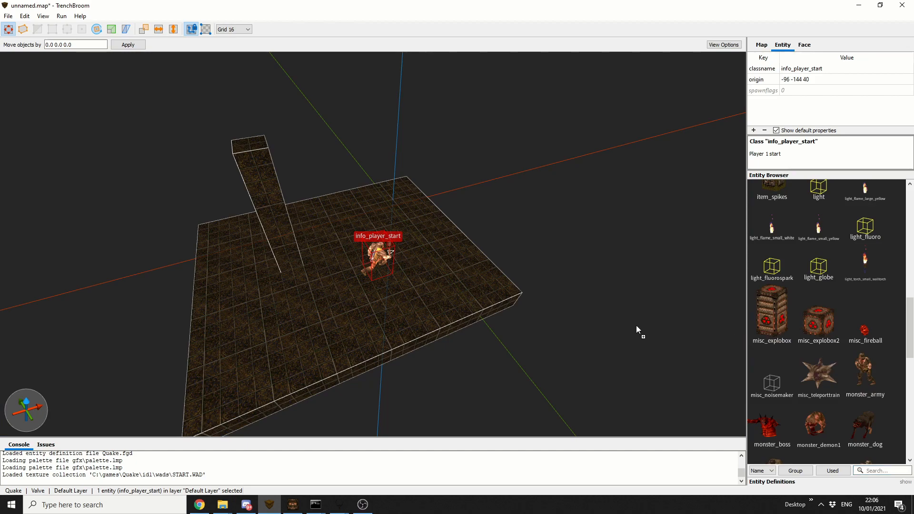